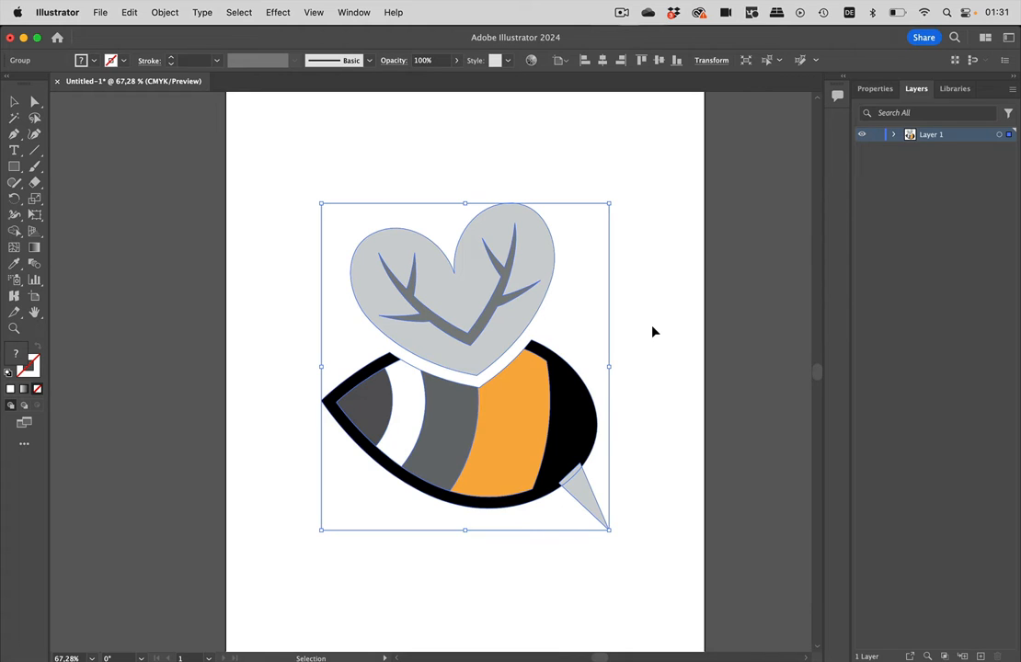
mouse_move(653, 359)
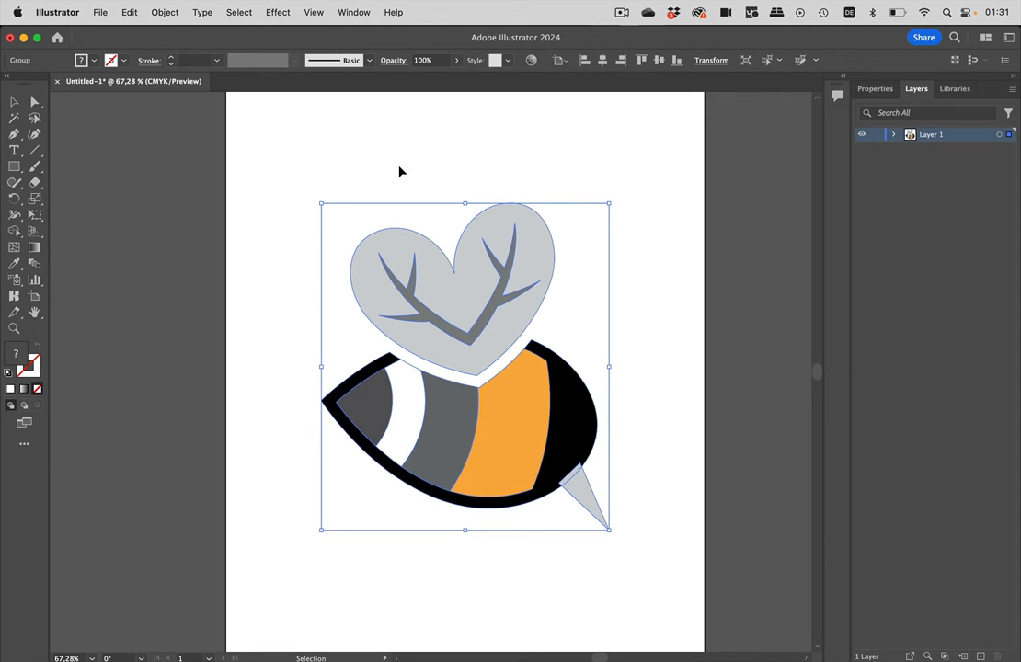
Apply an 8 mm Feather effect to the bumblebee, then deselect it to view the softened edges.
click(278, 11)
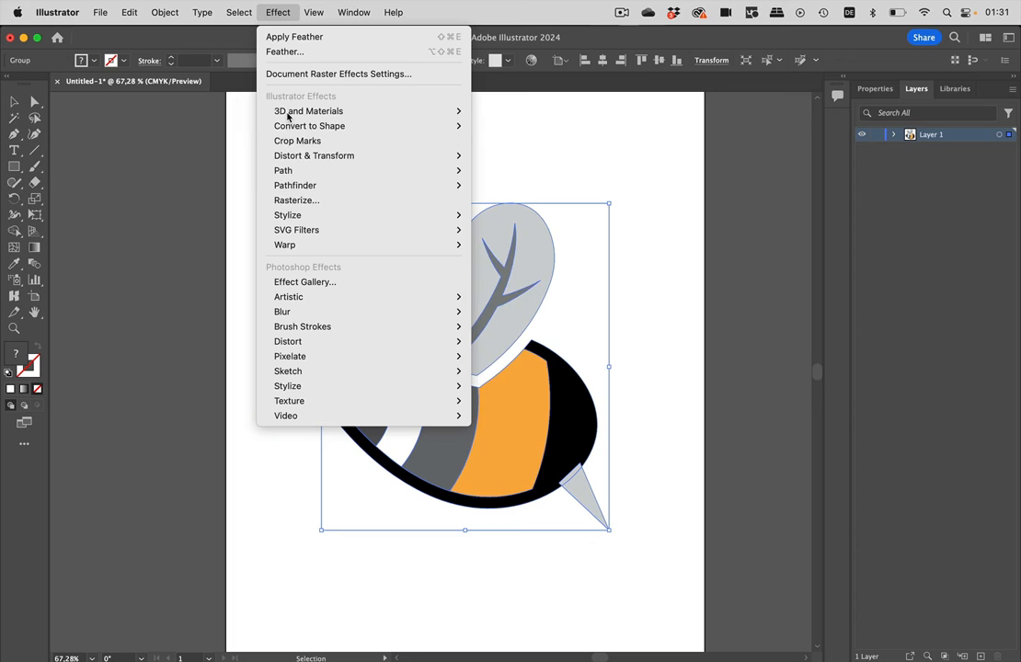
click(287, 214)
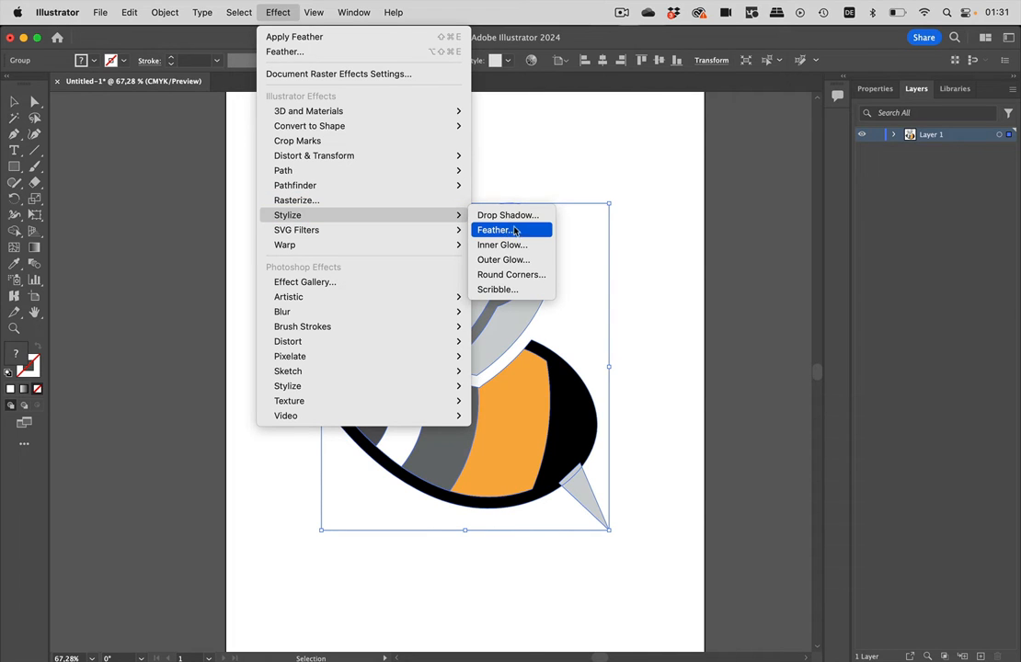
click(497, 230)
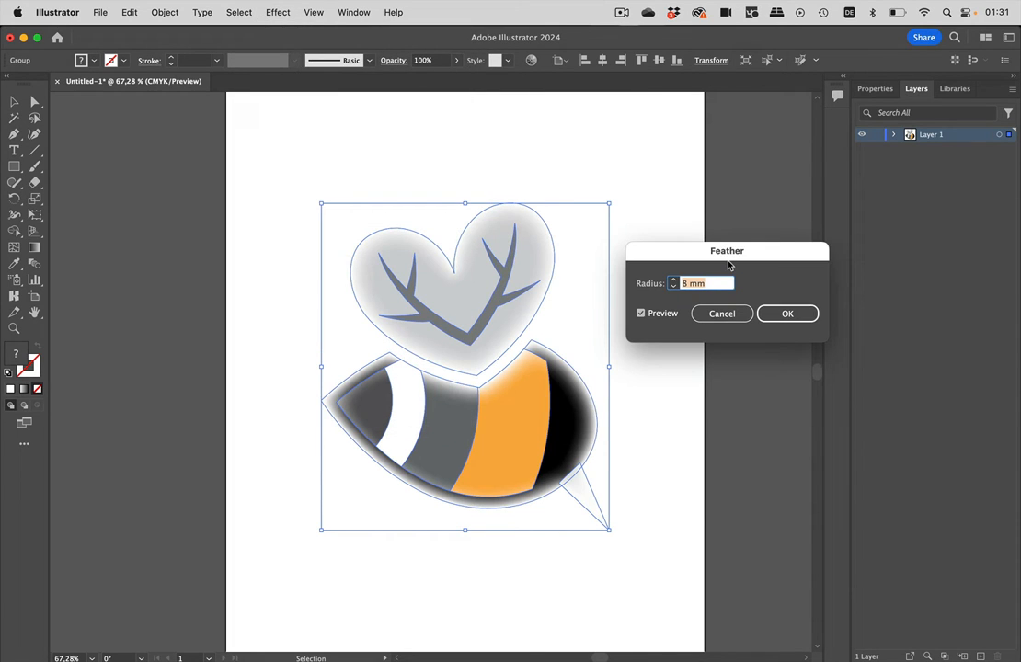
click(788, 313)
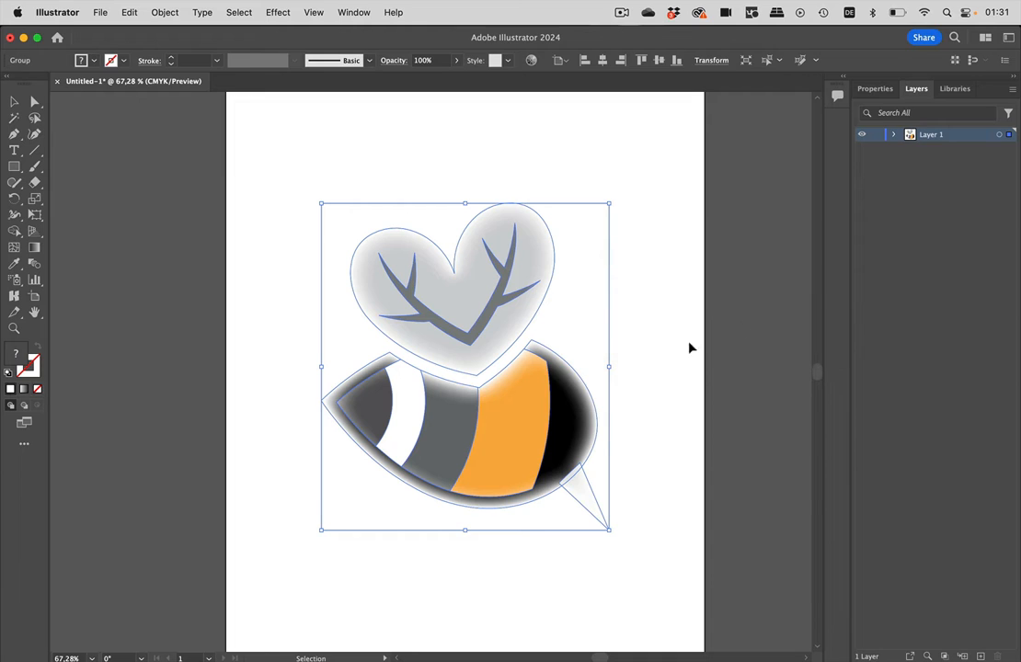
click(681, 353)
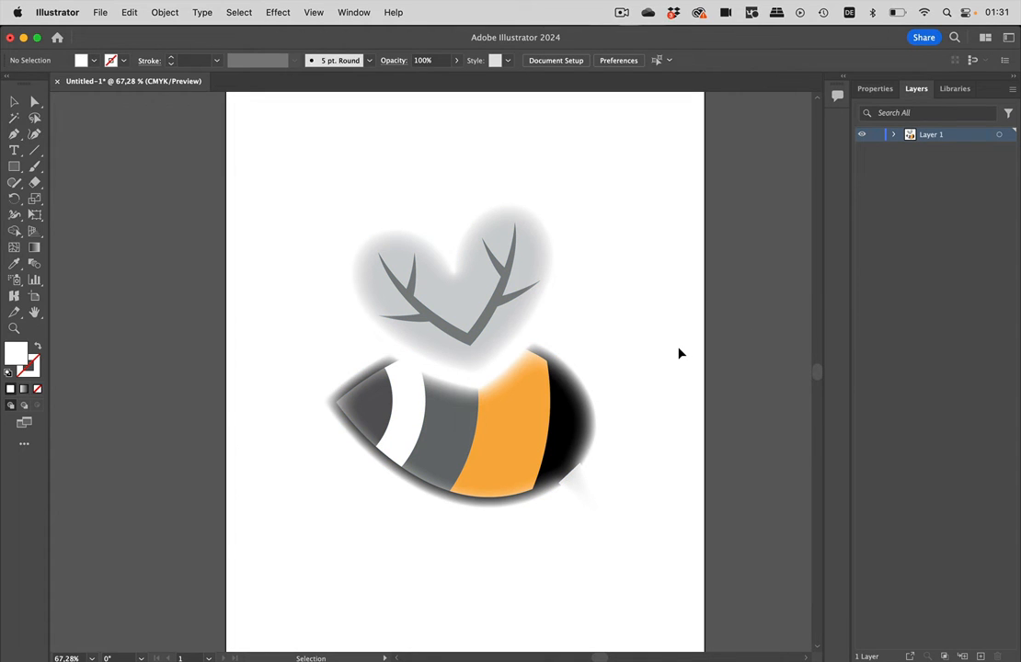
mouse_move(551, 524)
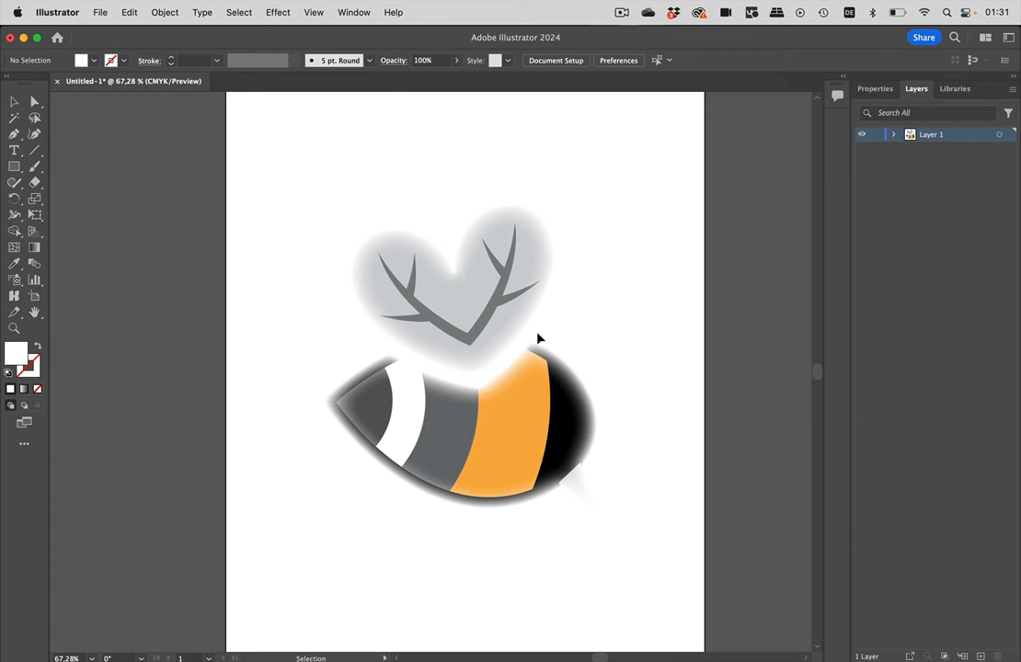
mouse_move(550, 175)
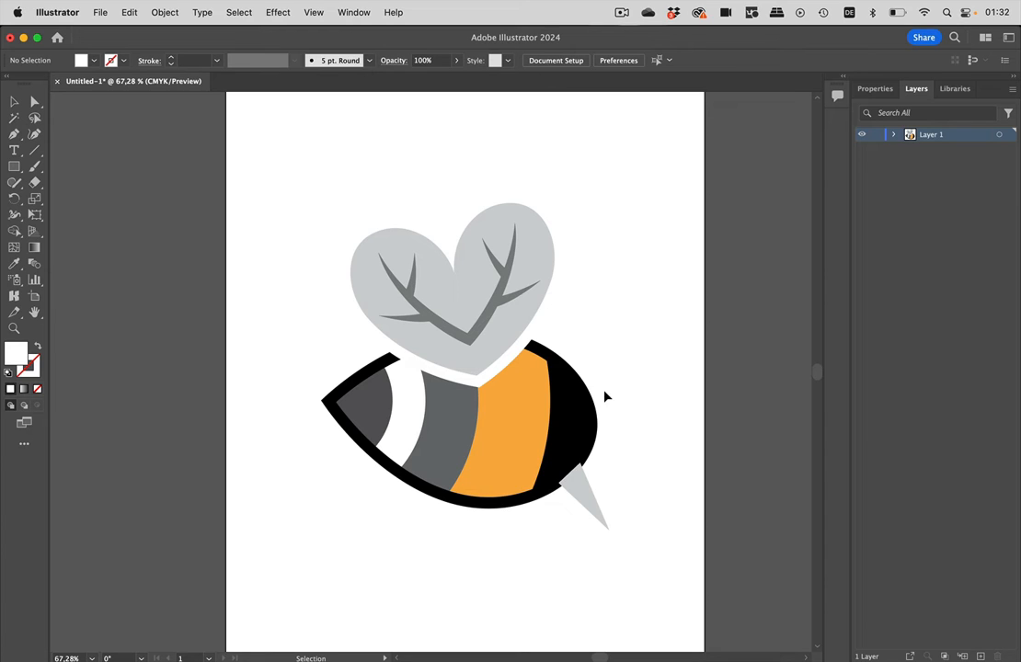
mouse_move(620, 463)
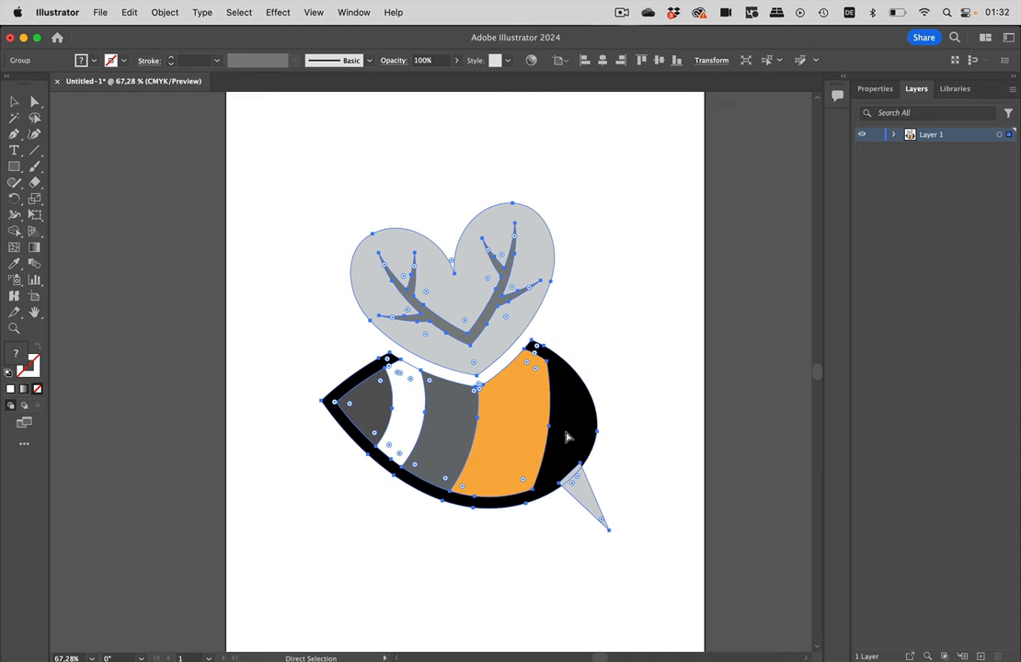
Deselect the bumblebee artwork after the feather has been undone.
click(626, 377)
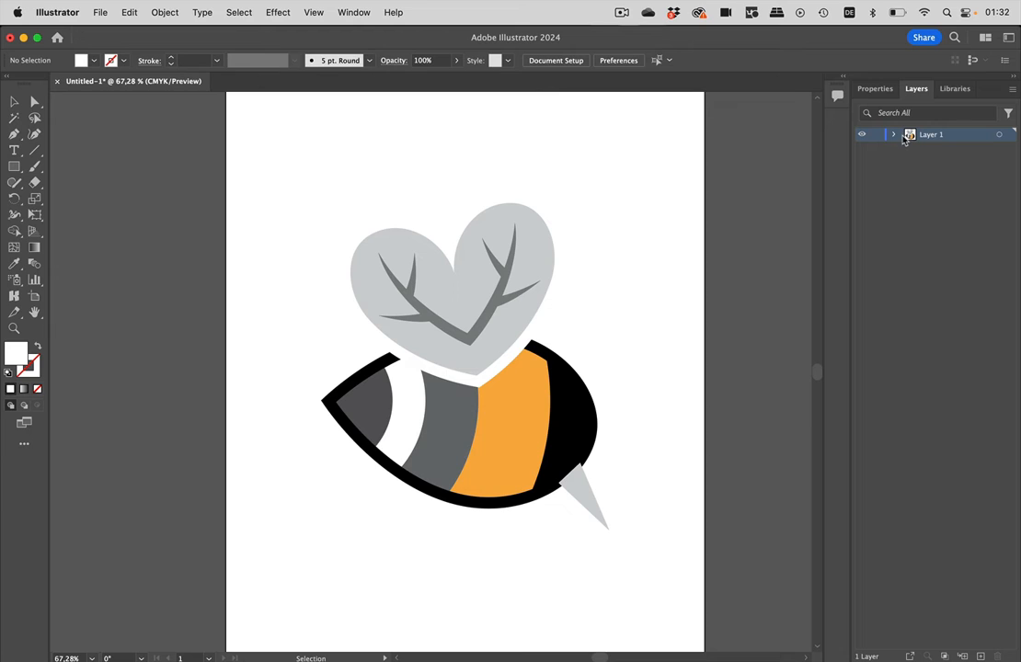
Expand Layer 1 in the Layers panel and select the bumblebee group.
click(892, 135)
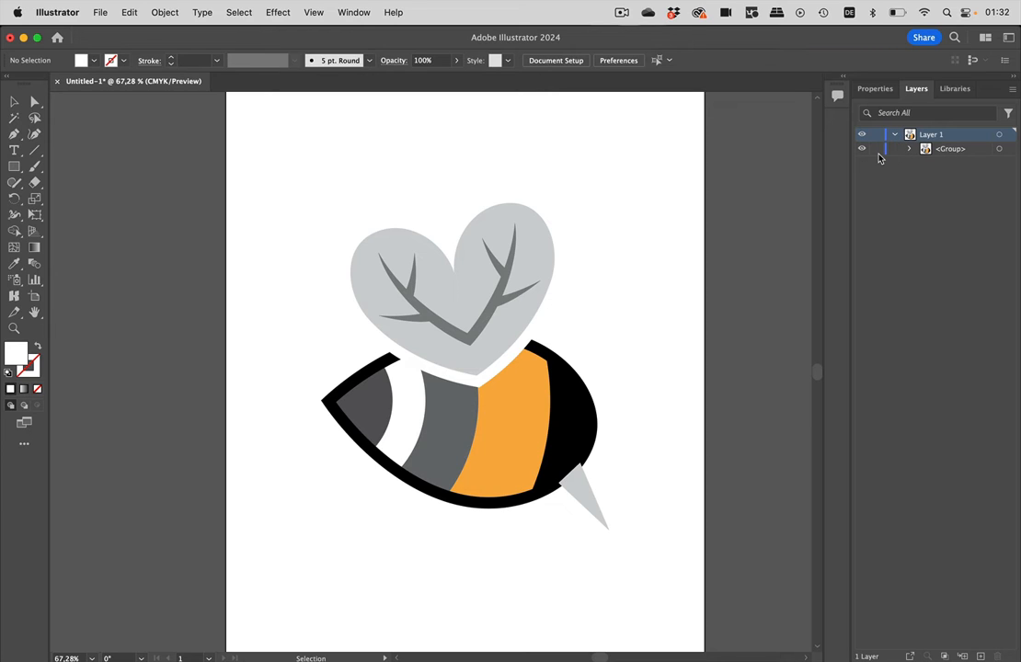
click(876, 147)
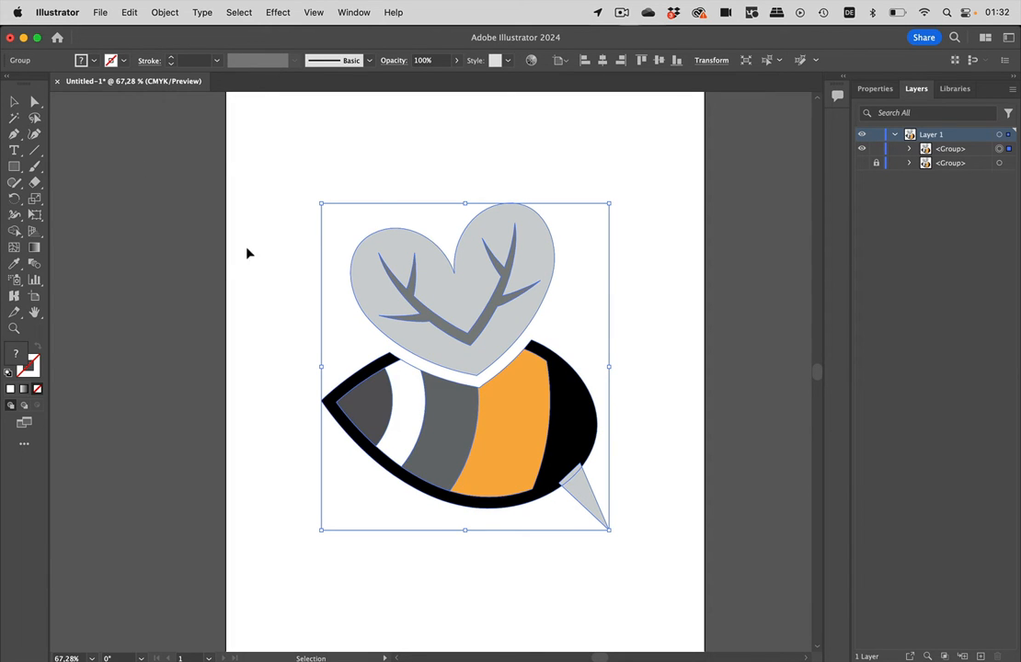
mouse_move(685, 208)
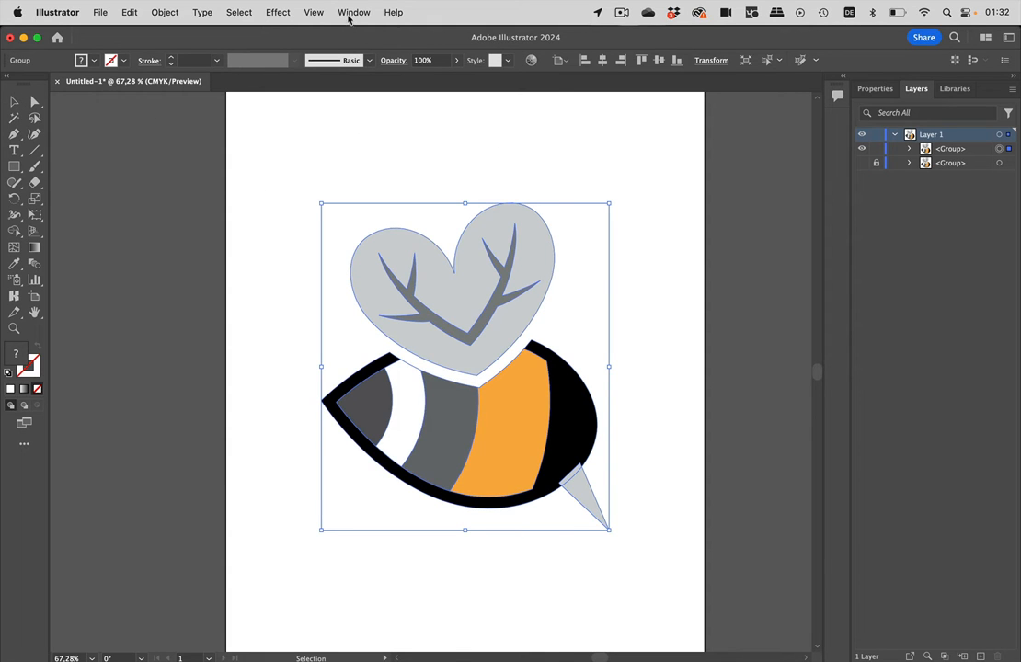
Bring up the Pathfinder panel from the Window menu.
click(353, 11)
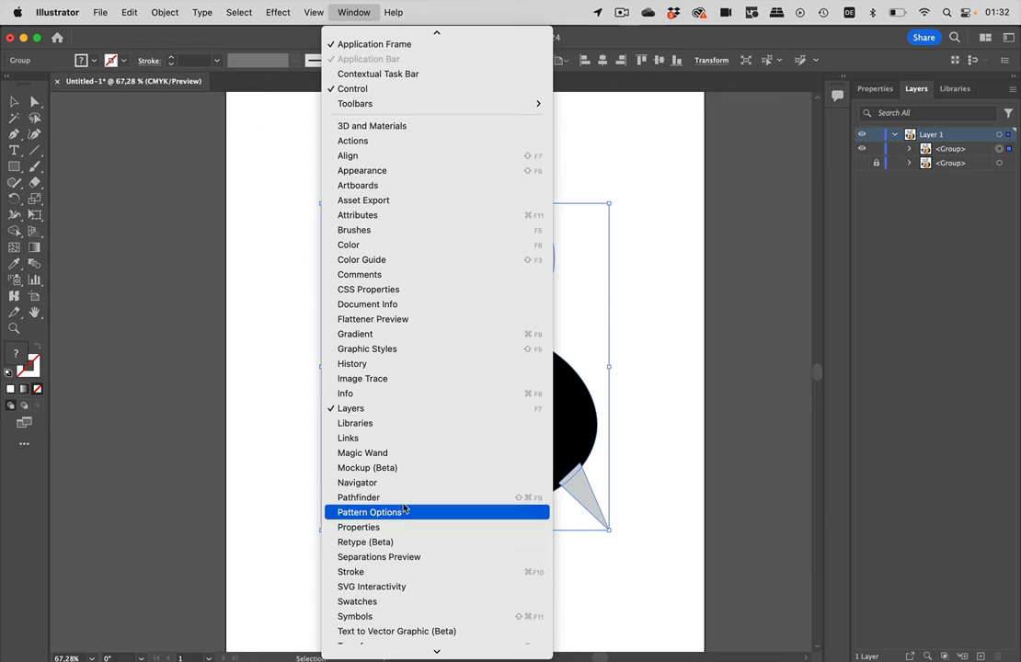
click(357, 497)
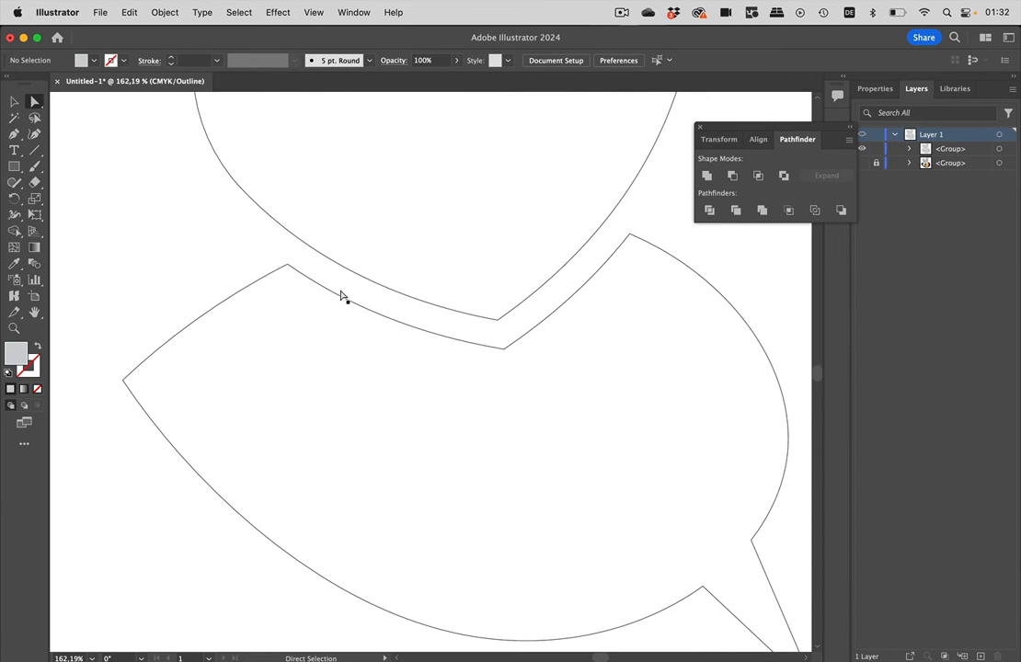
mouse_move(48, 159)
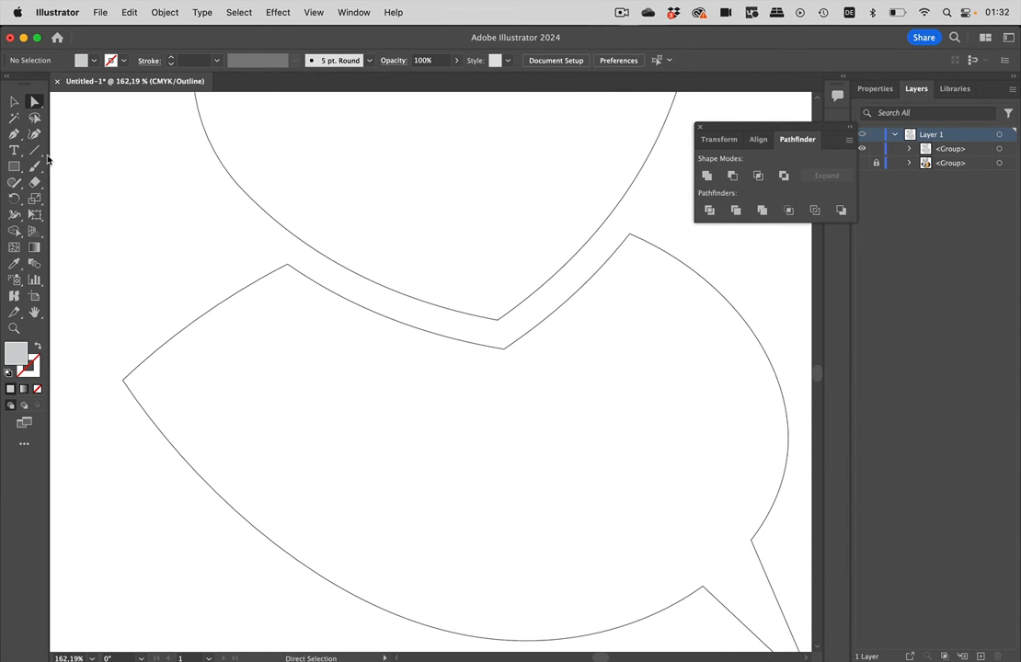
mouse_move(408, 317)
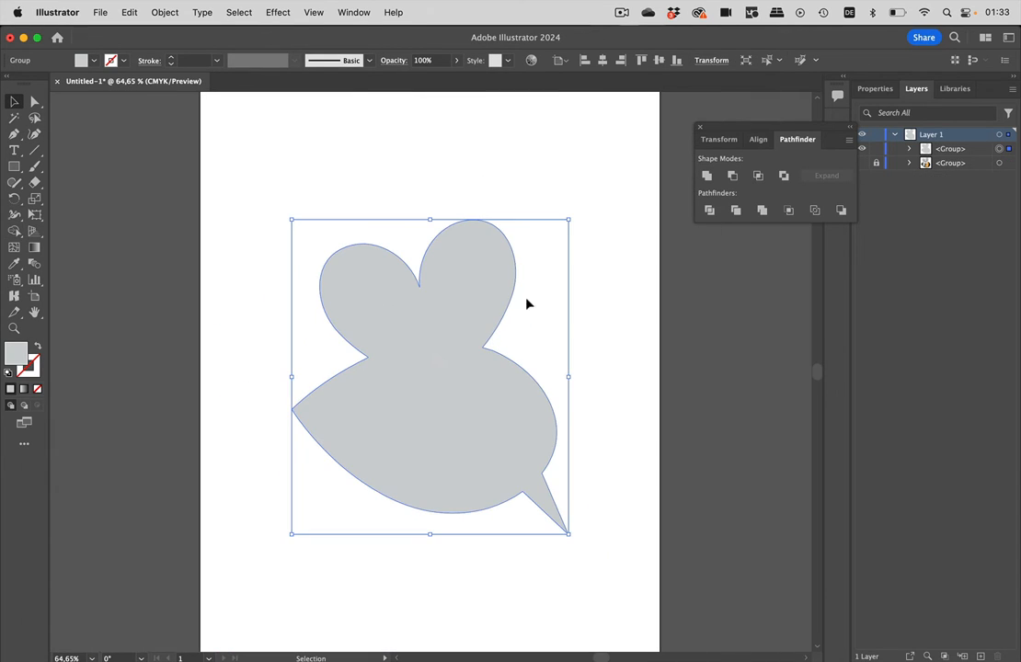
mouse_move(587, 344)
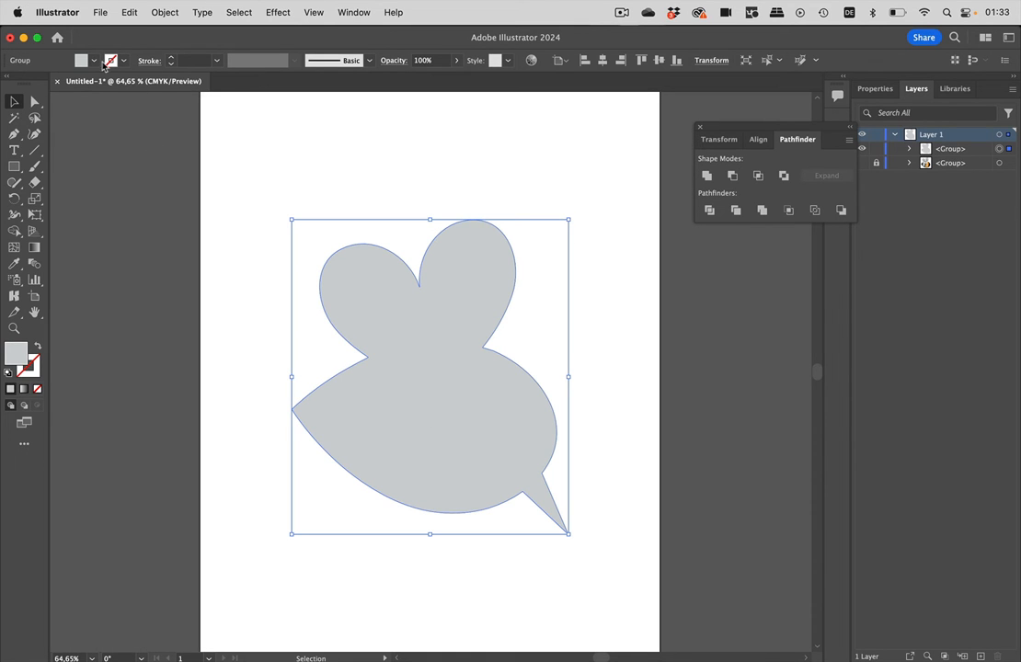
Set the merged bee silhouette's fill to solid black.
click(81, 59)
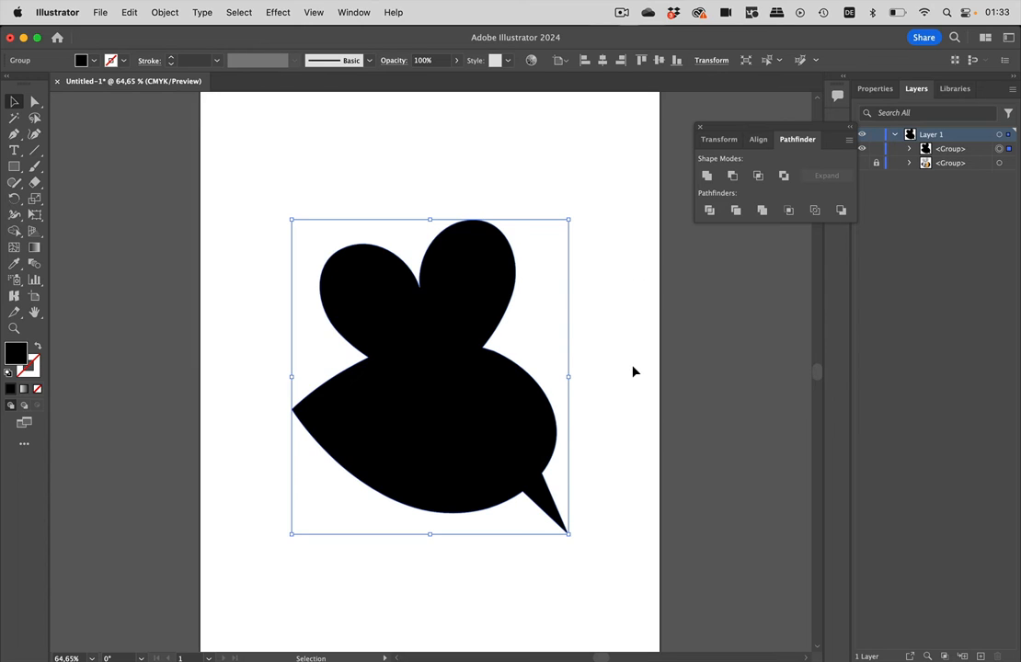
mouse_move(409, 166)
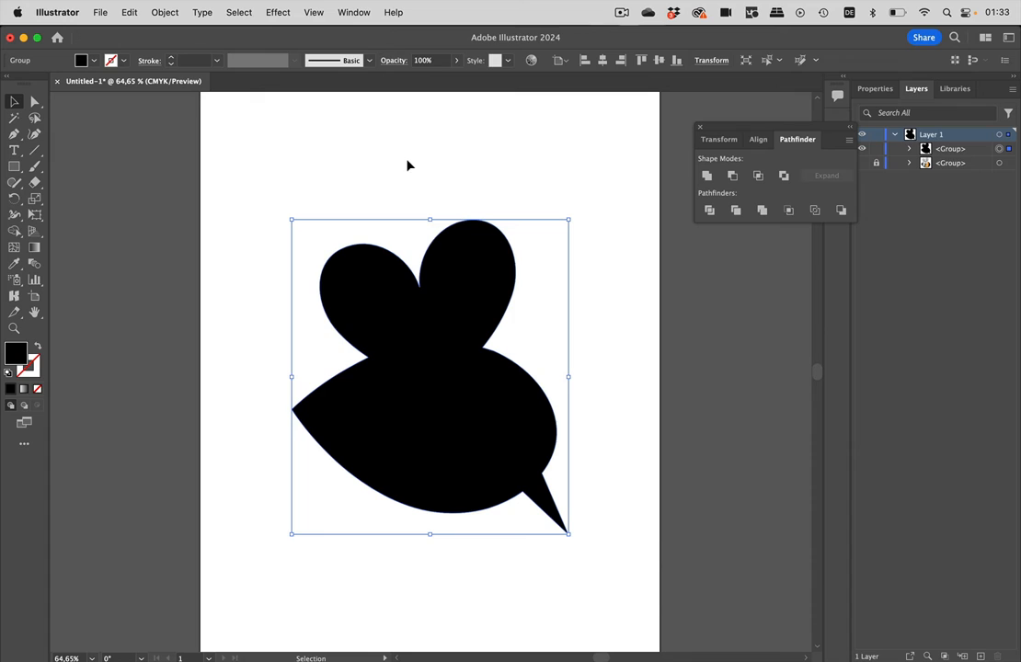
mouse_move(210, 11)
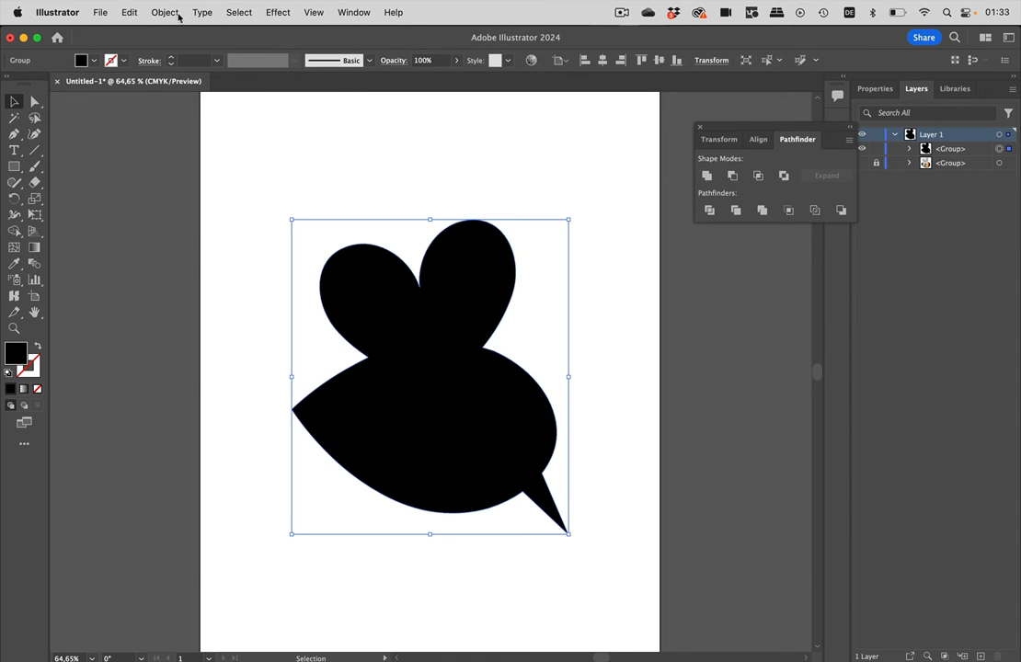
Offset the black silhouette's path by -3 mm with Round joins, previewing before applying.
click(166, 12)
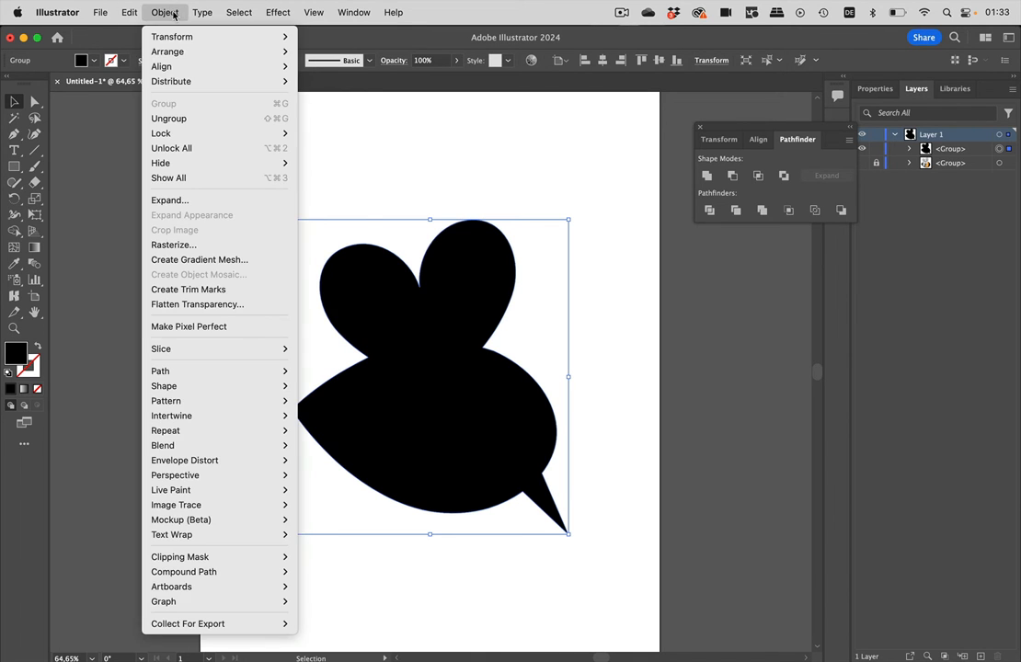
click(278, 11)
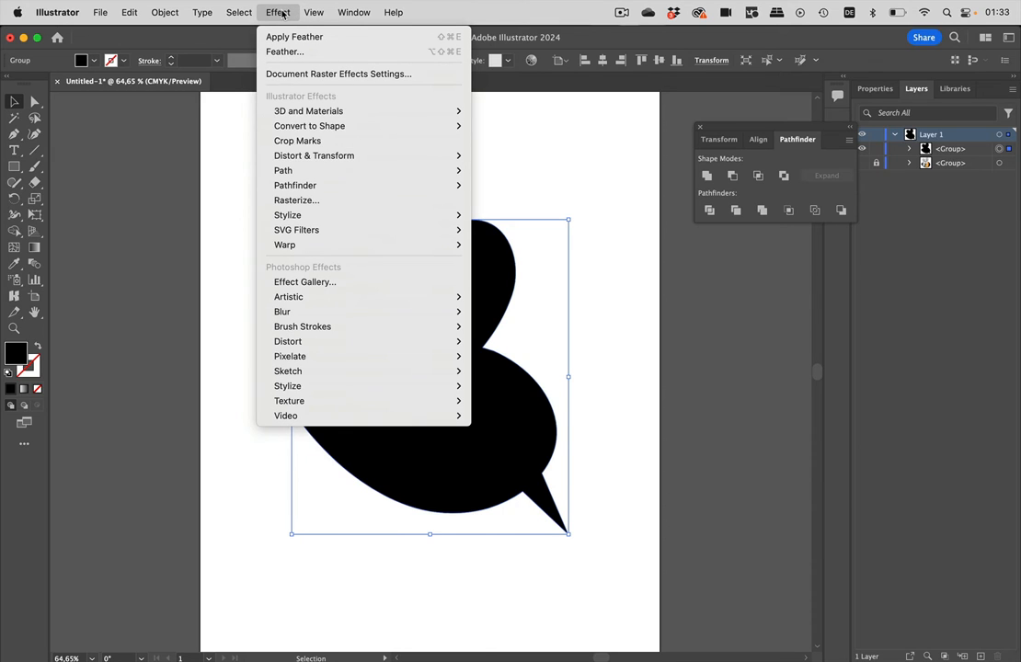
mouse_move(314, 154)
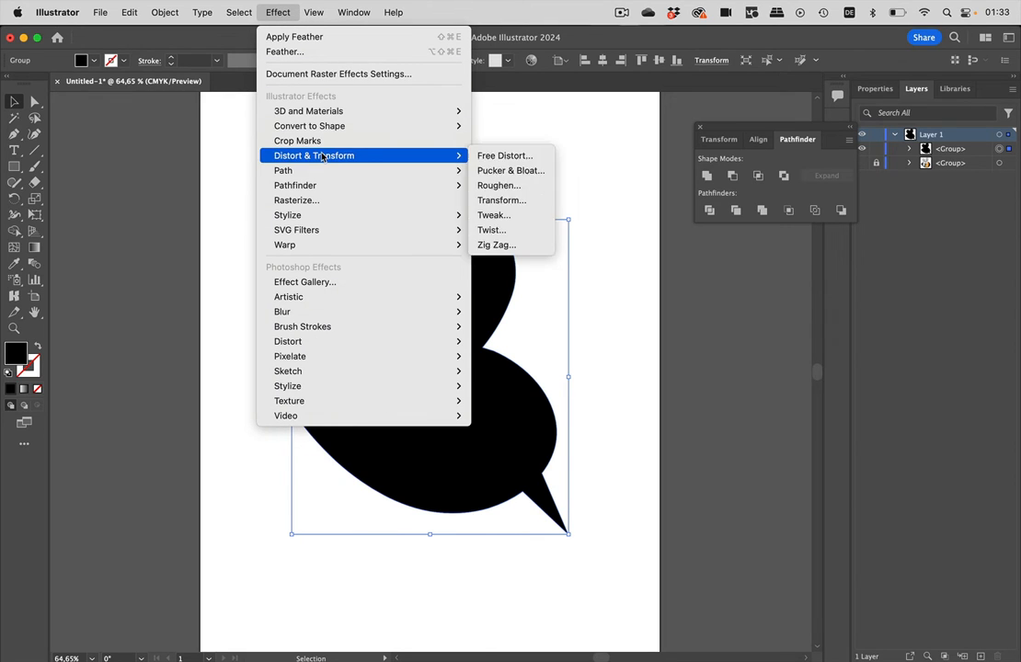
mouse_move(283, 169)
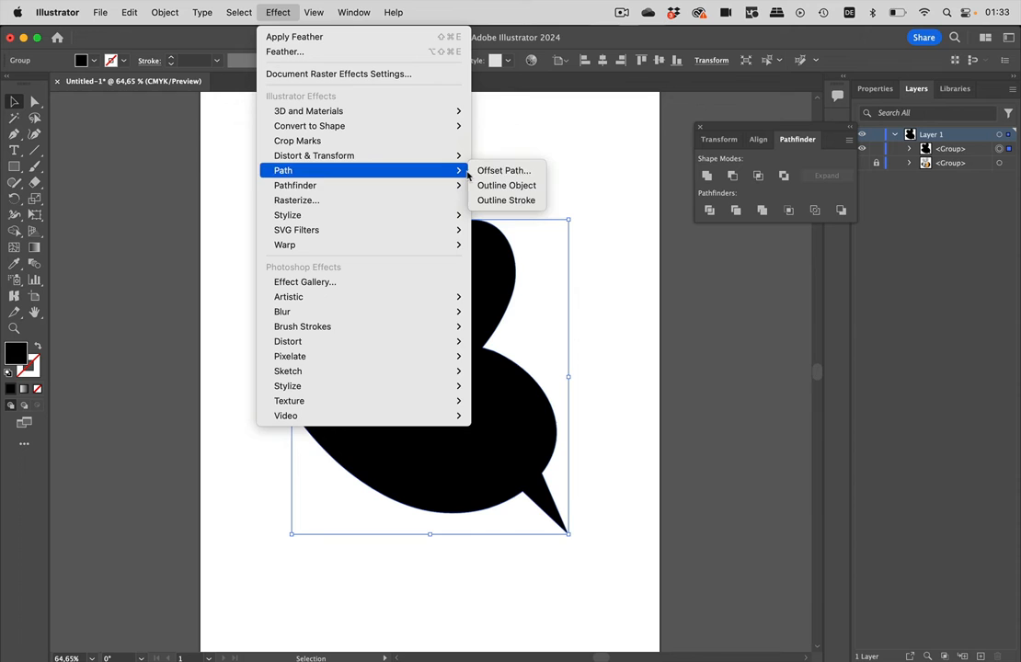
click(505, 169)
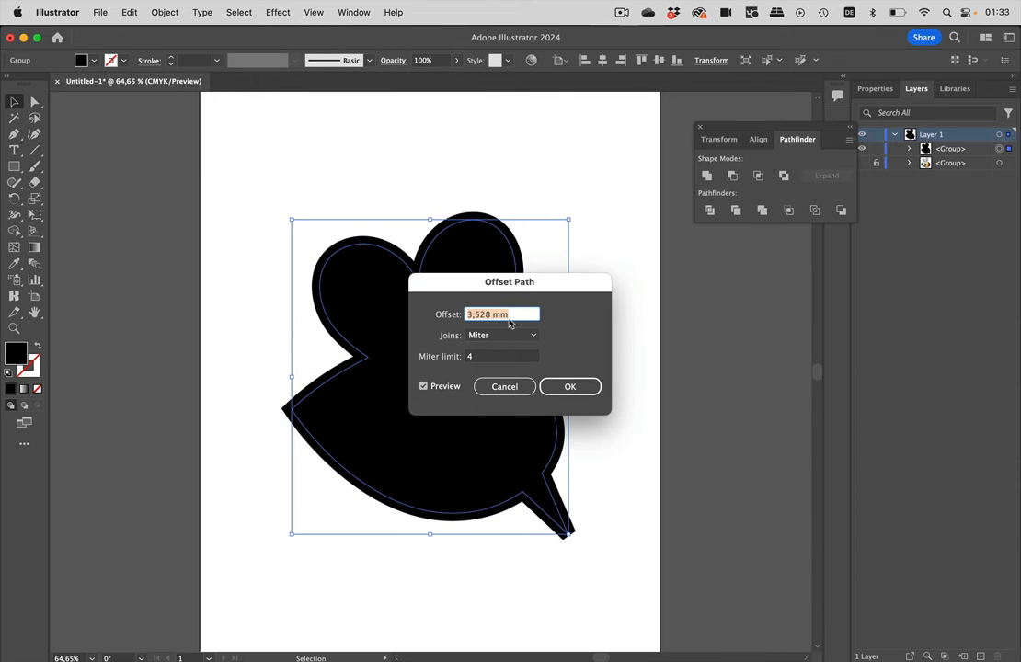
text(-3)
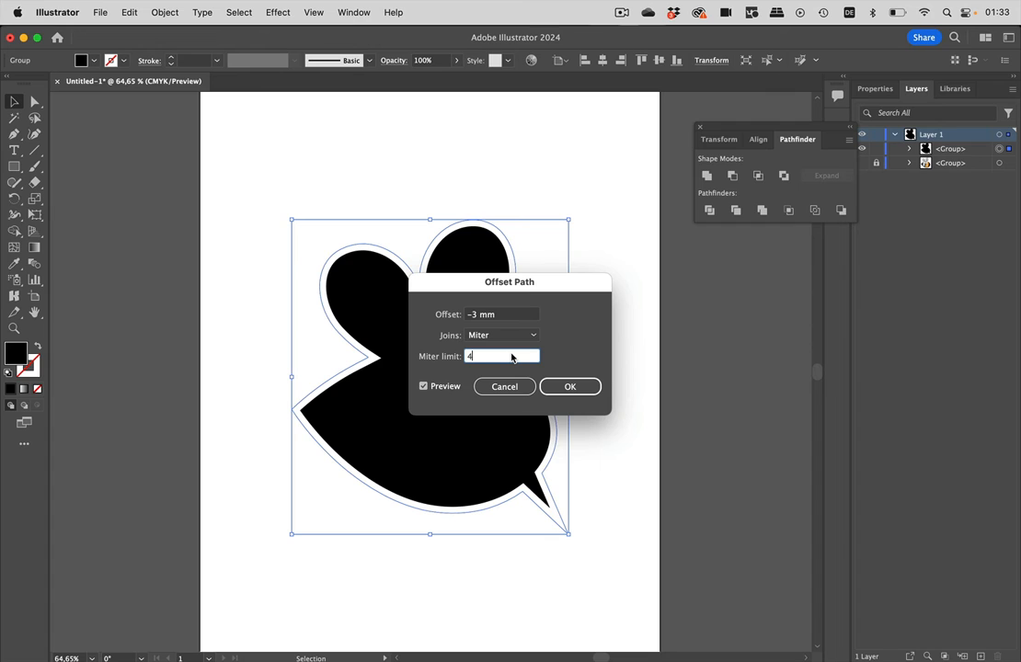
click(502, 335)
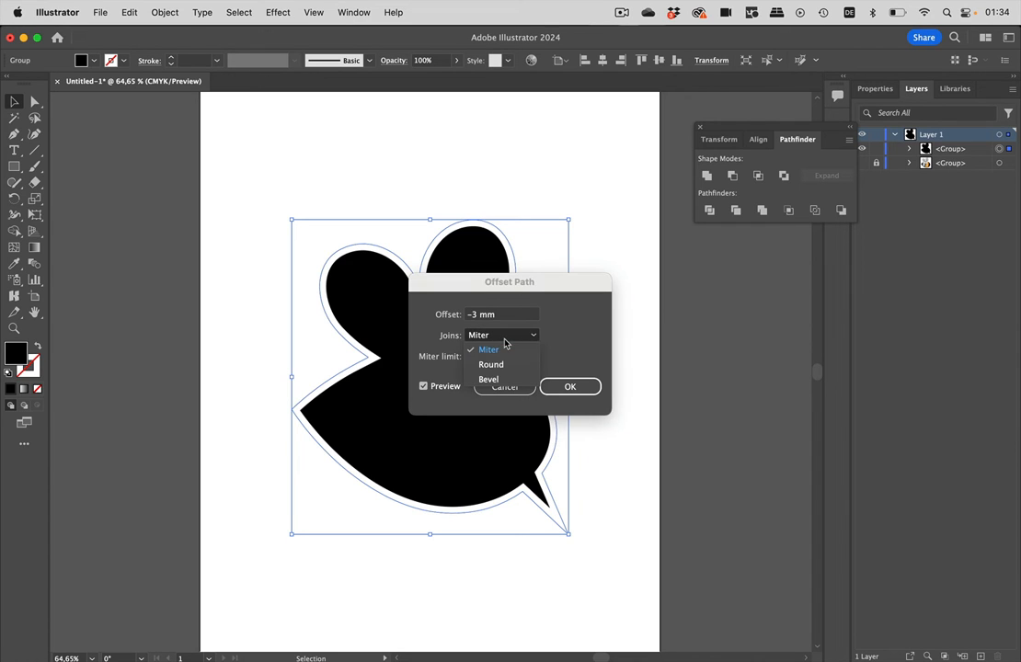
click(490, 365)
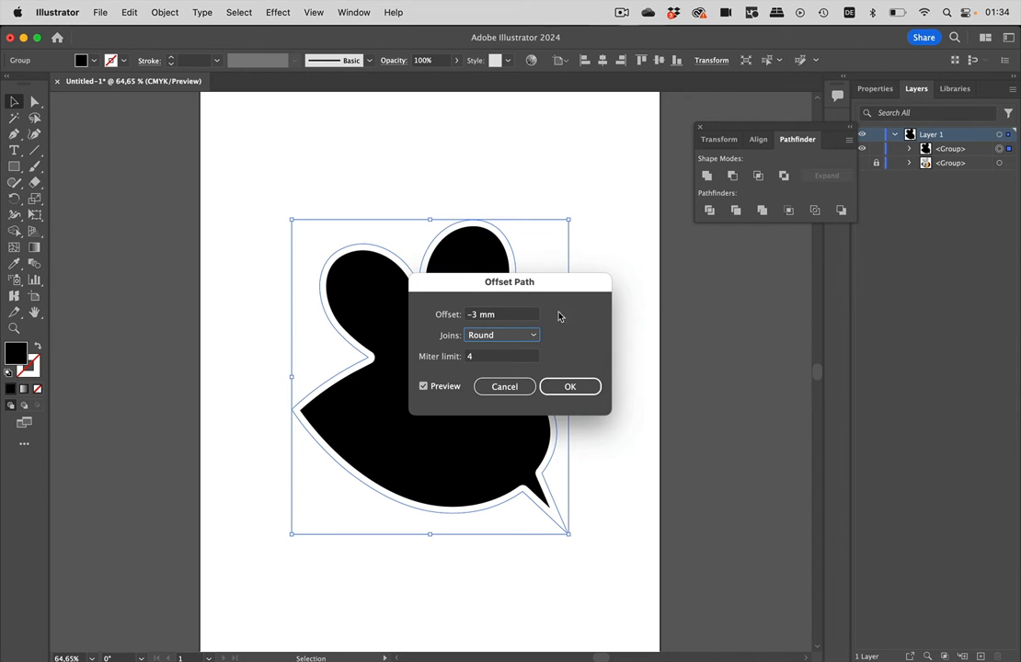
drag(508, 282, 668, 298)
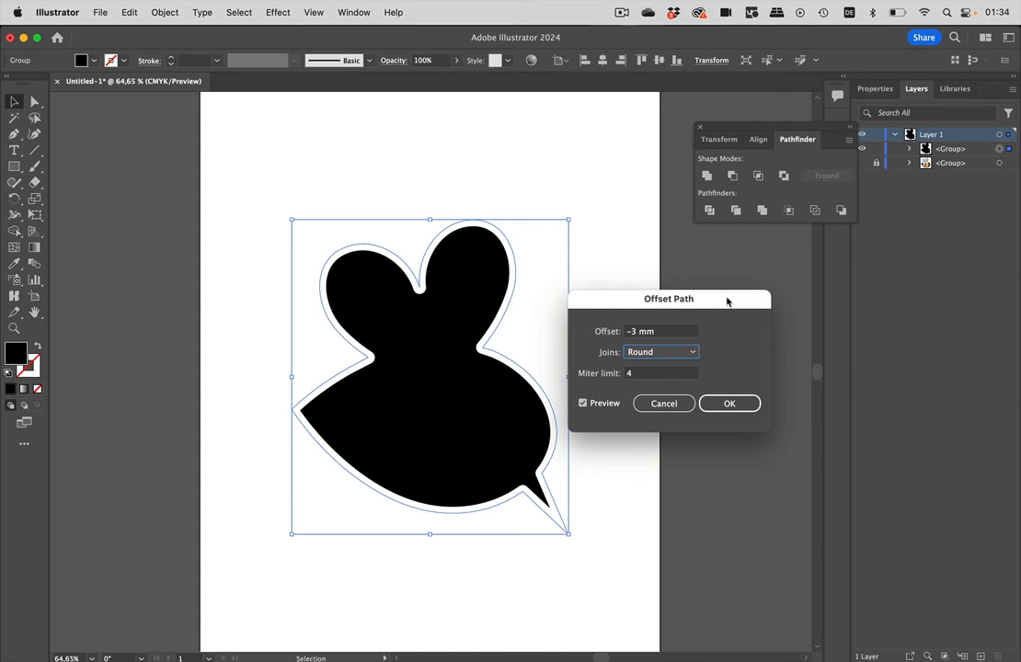
click(729, 403)
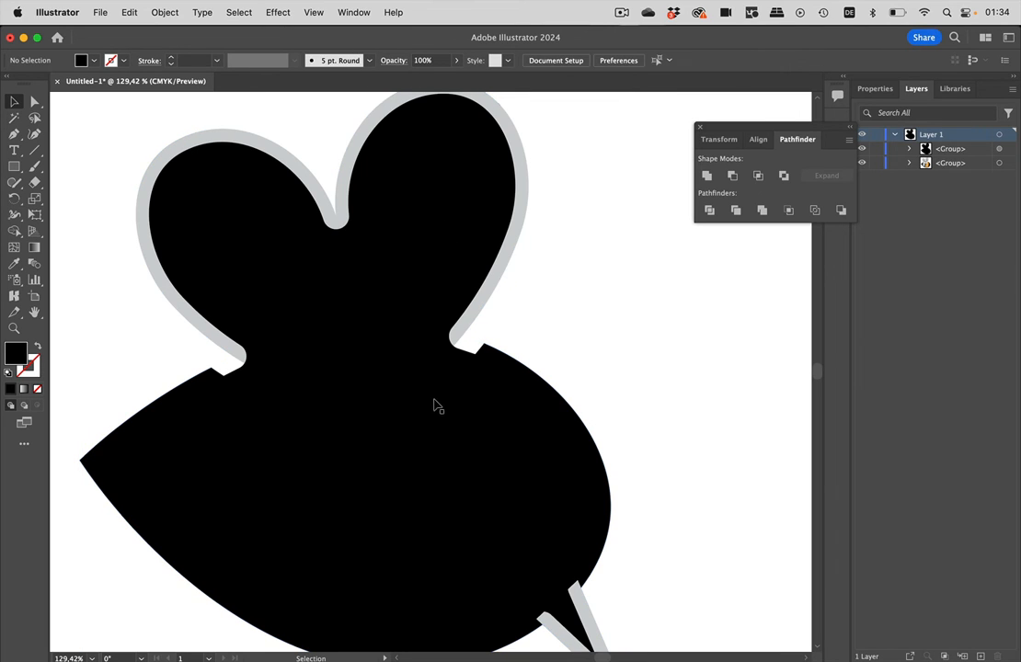
Apply a Gaussian Blur of about 9.5 pixels to the black silhouette.
click(278, 11)
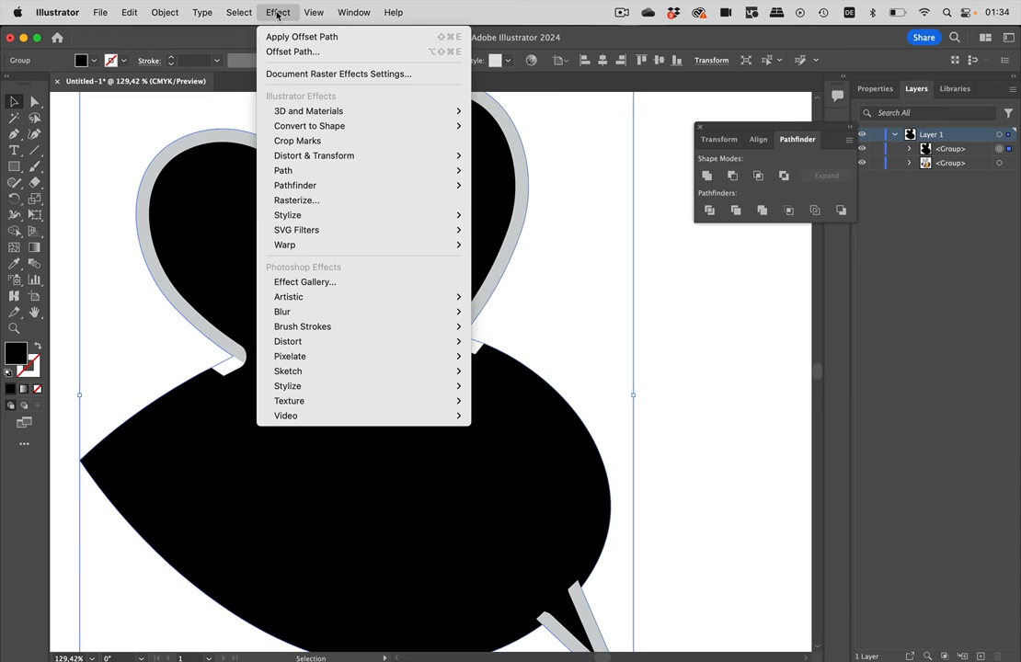
mouse_move(287, 372)
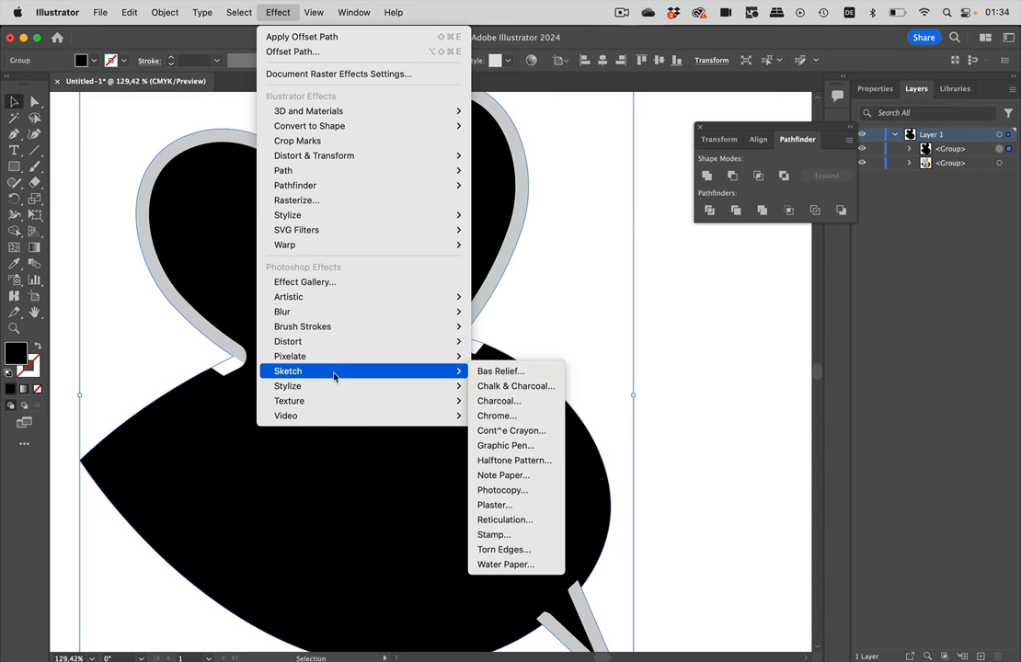
mouse_move(283, 311)
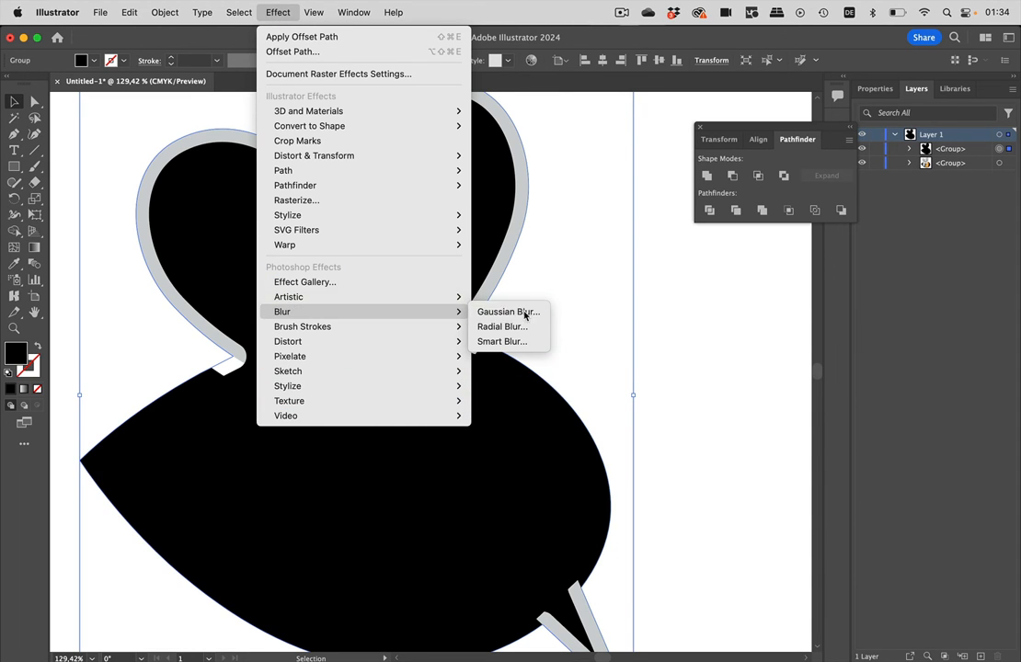
click(508, 311)
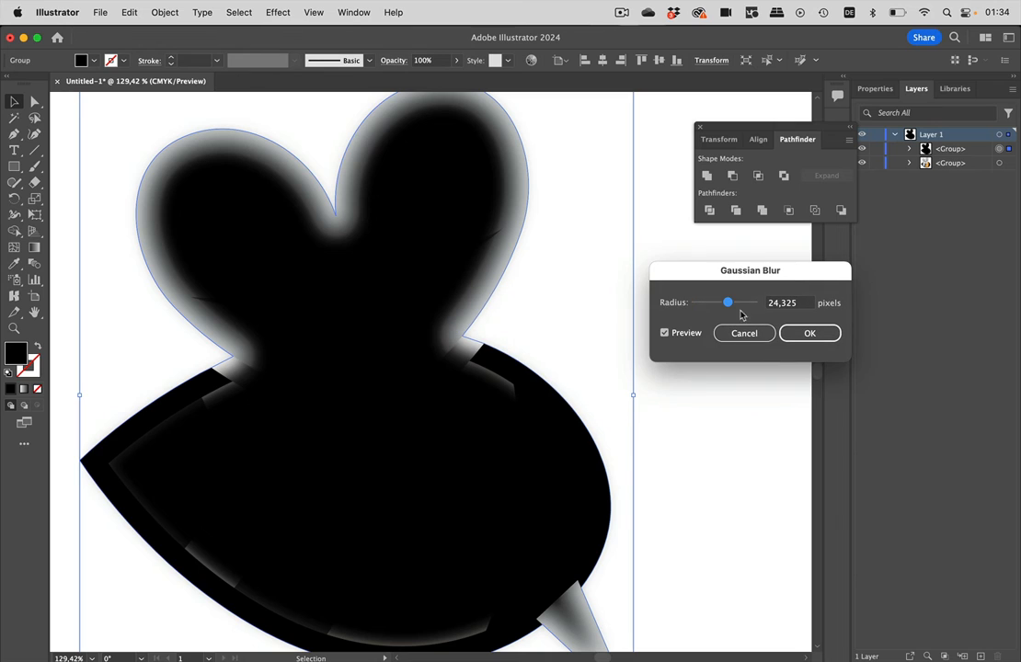
drag(728, 302, 714, 302)
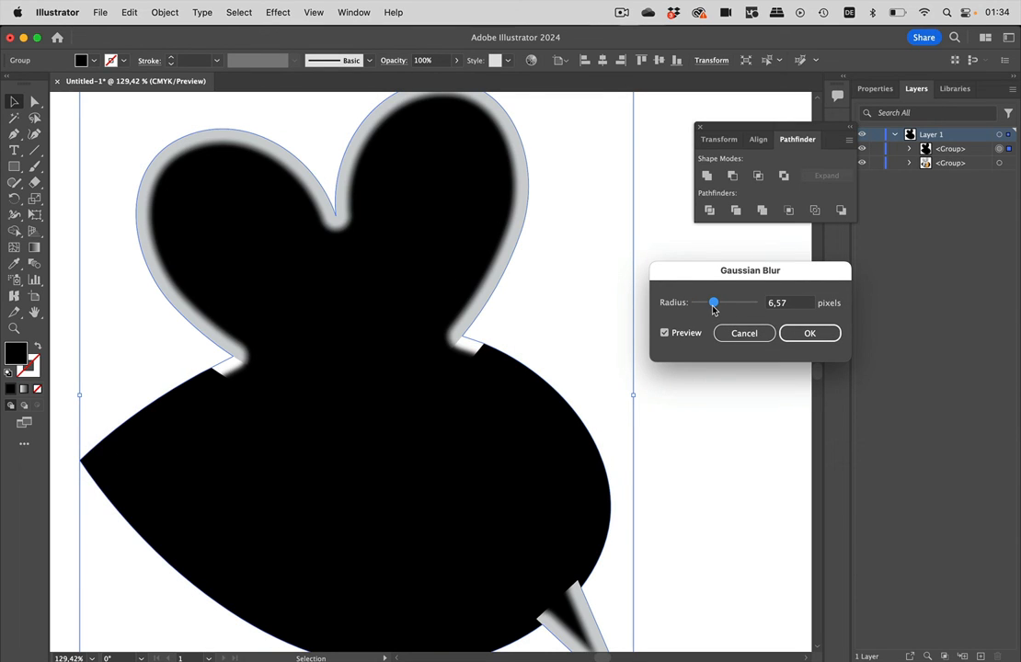
drag(714, 302, 714, 301)
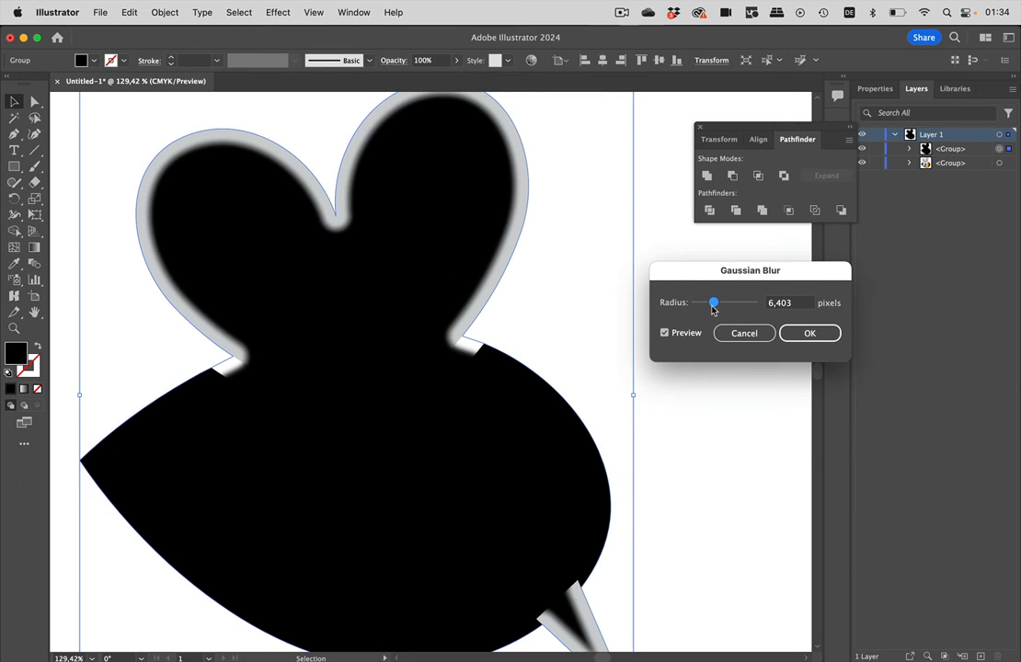
drag(714, 302, 722, 302)
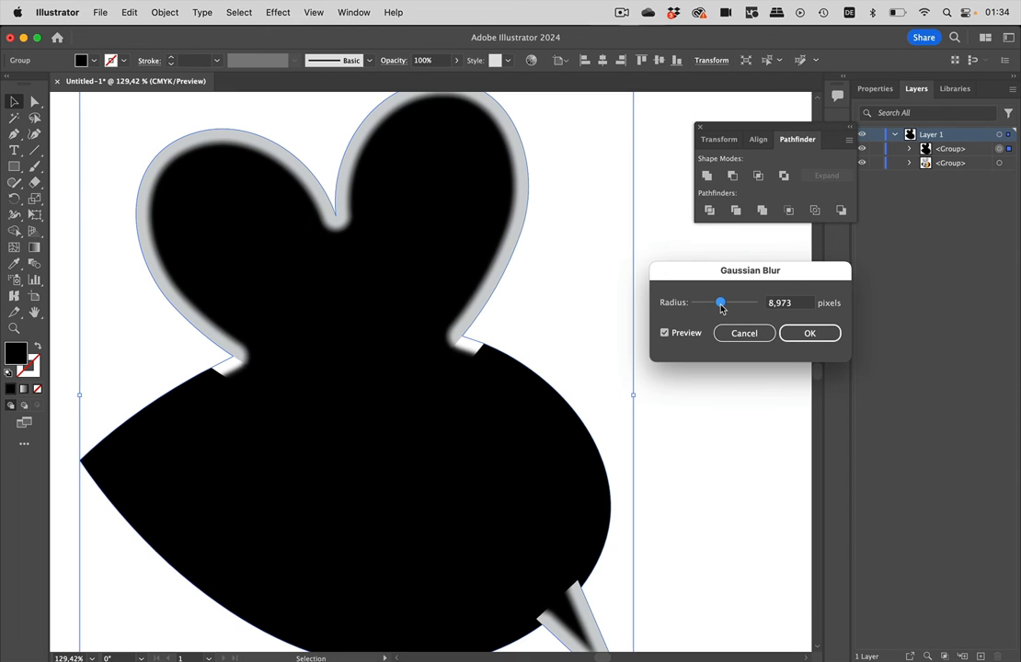
drag(721, 302, 721, 302)
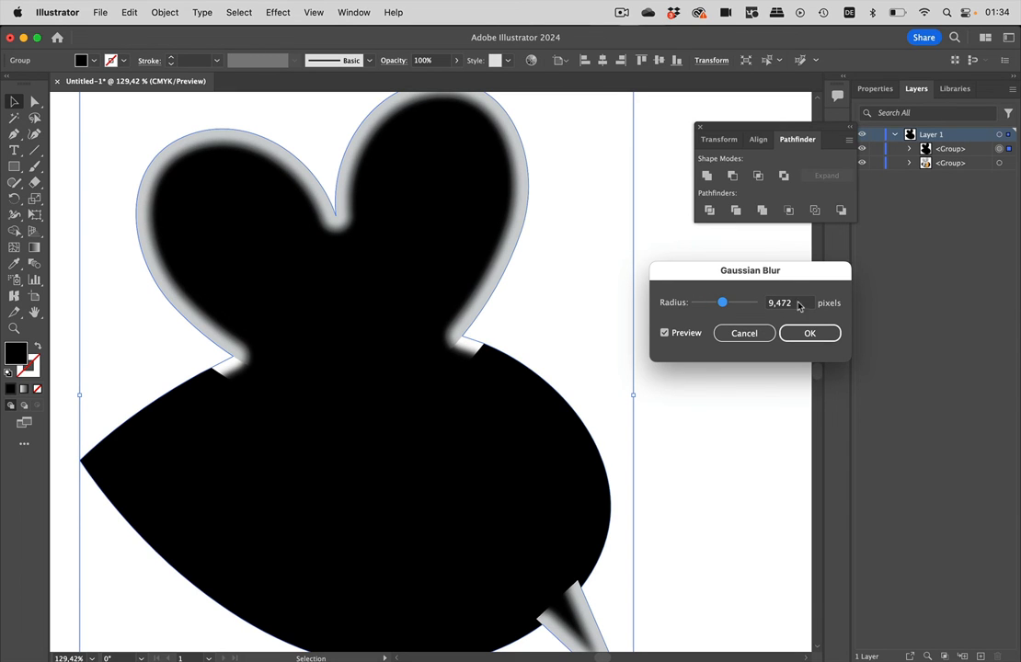
click(809, 333)
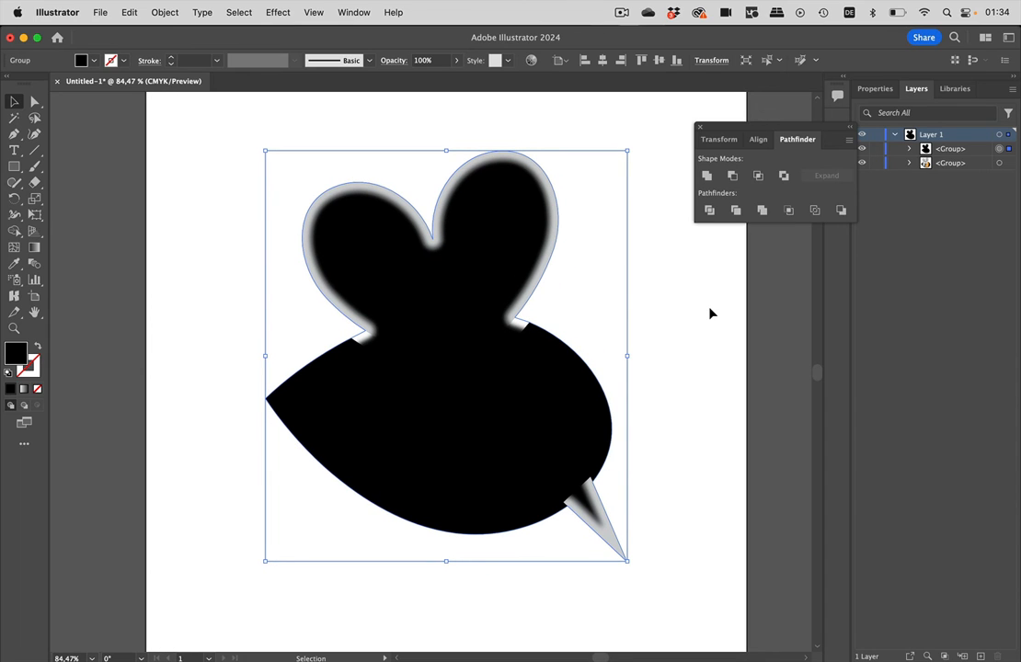
mouse_move(695, 331)
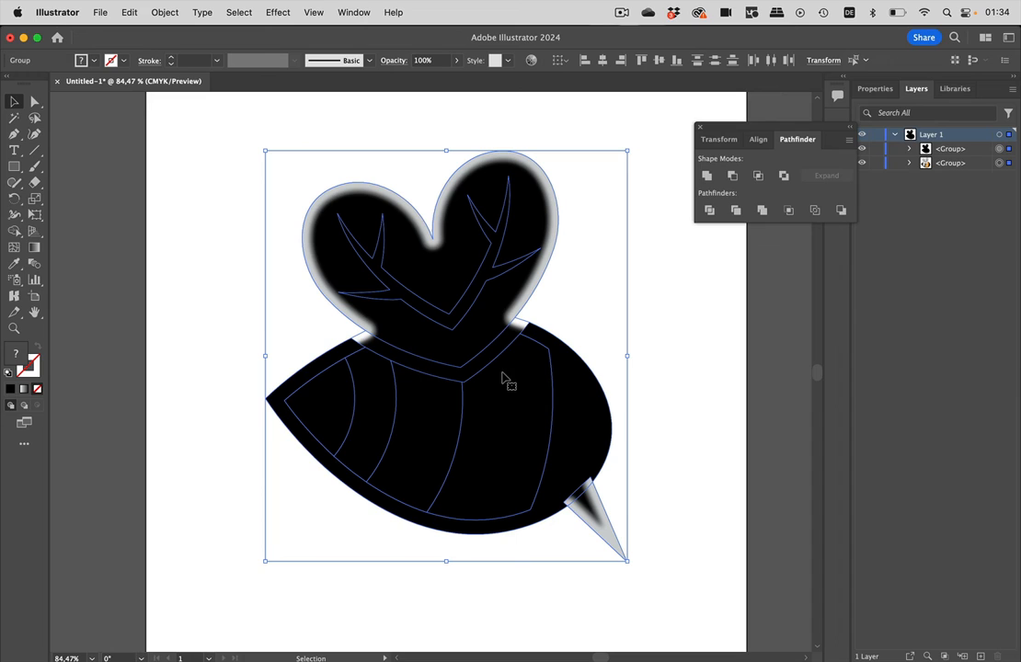
mouse_move(355, 20)
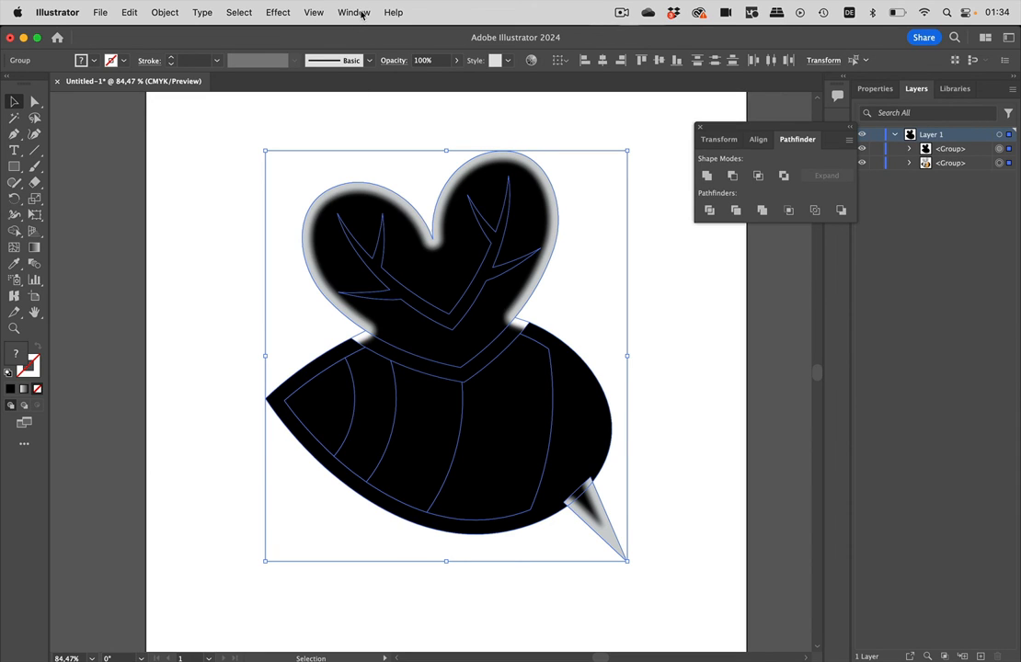
Reach the Transparency panel through the Window menu.
click(353, 11)
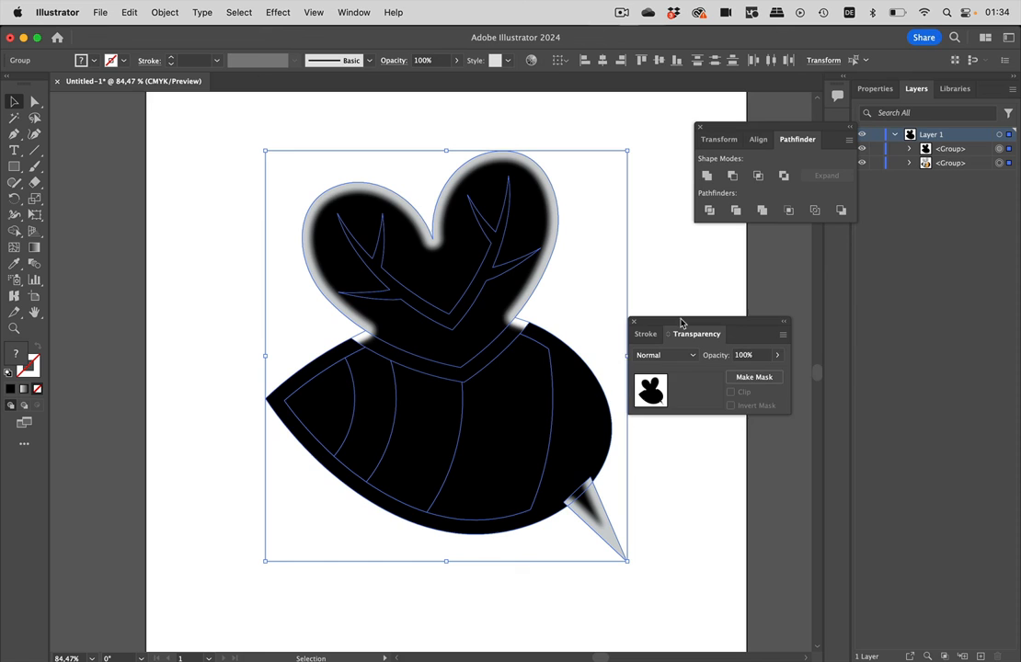
Make the blurred silhouette an opacity mask, invert it, and adjust the Clip option.
click(754, 375)
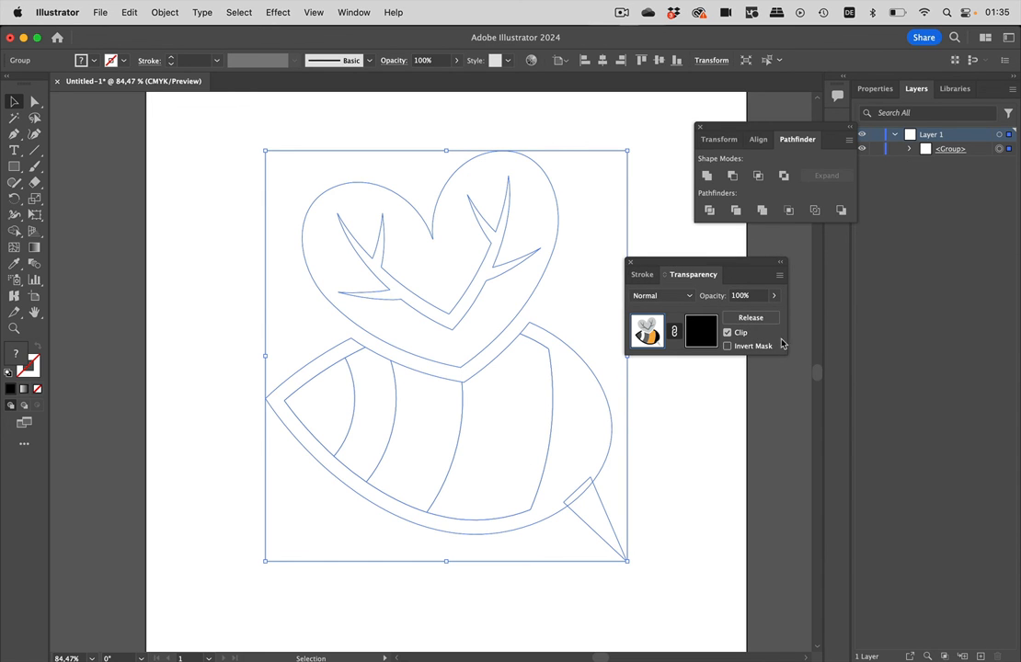
click(729, 346)
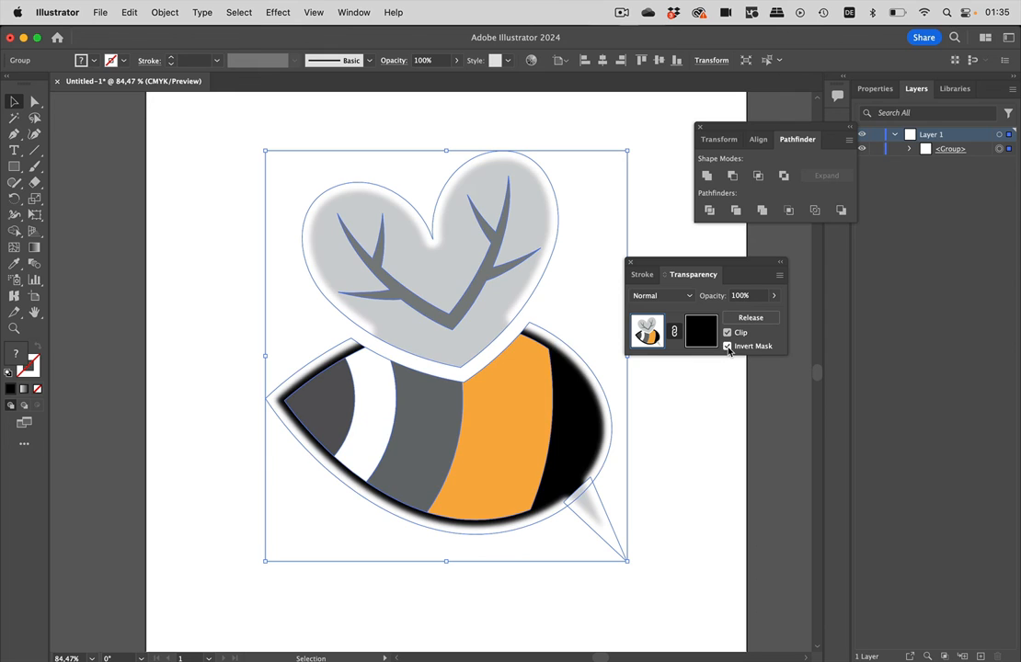
click(751, 316)
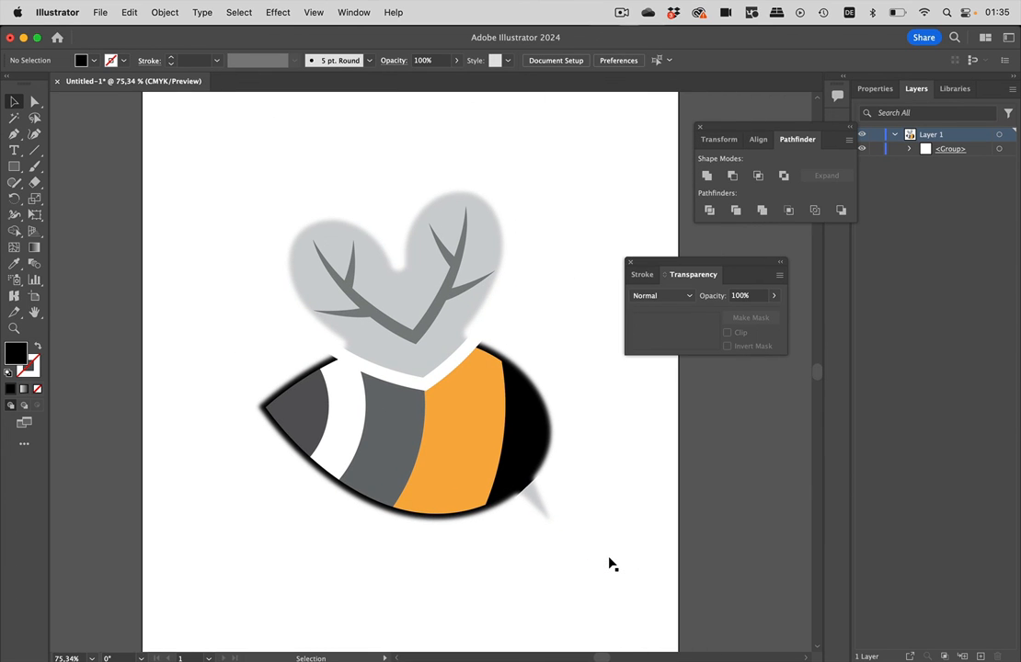
mouse_move(614, 563)
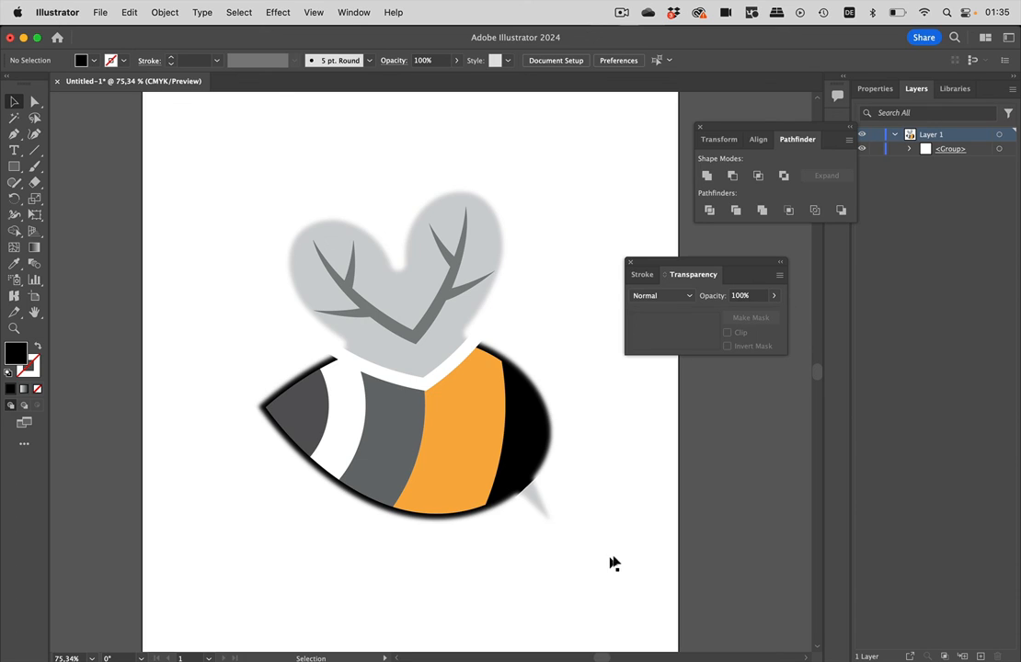
mouse_move(618, 353)
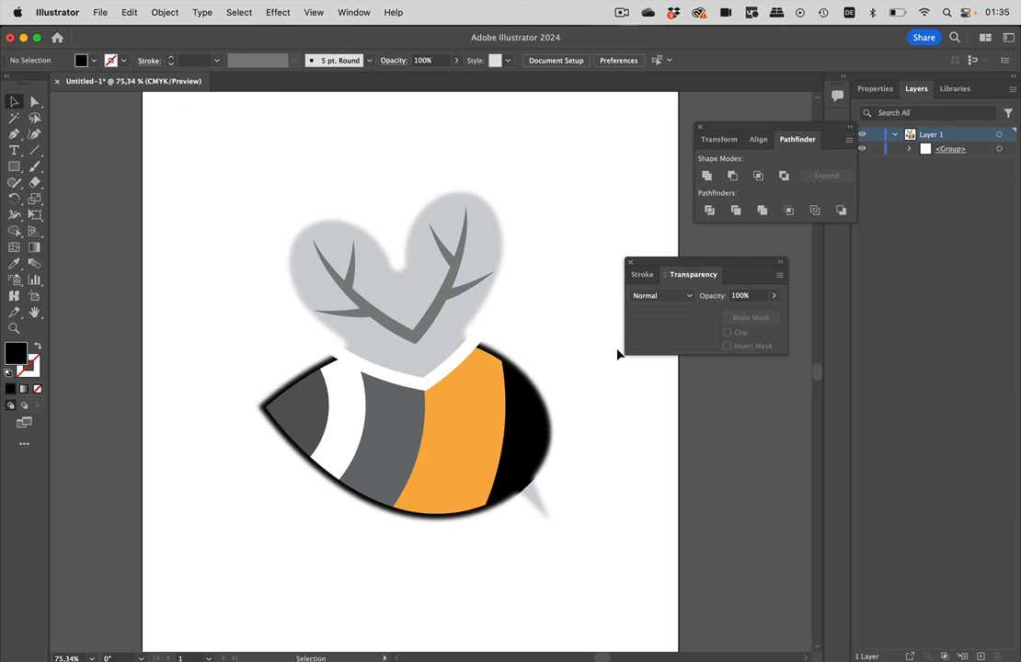
mouse_move(577, 206)
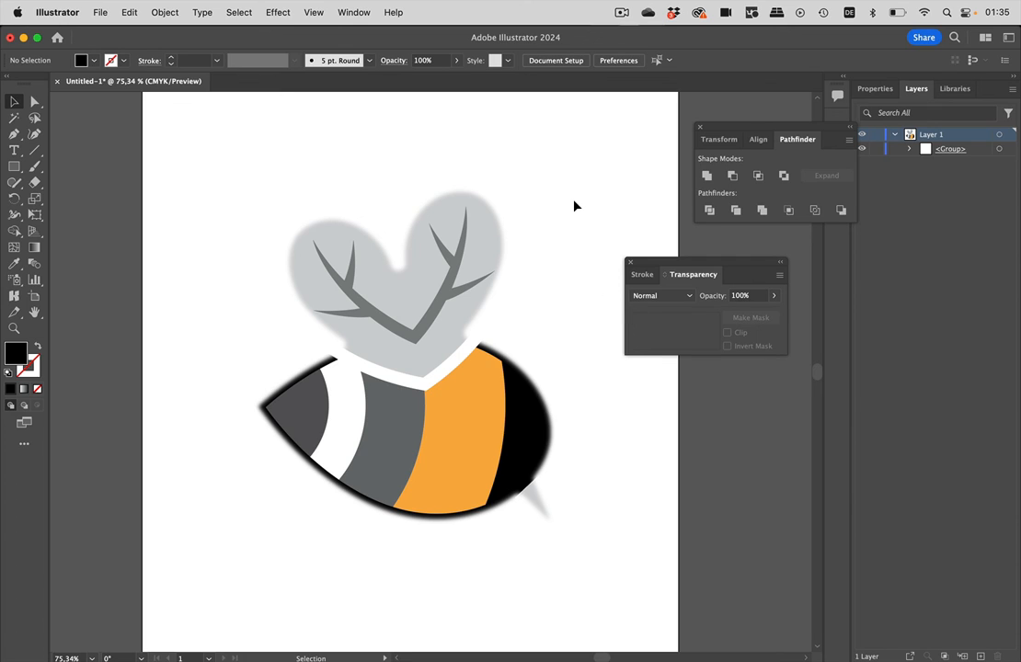
mouse_move(578, 202)
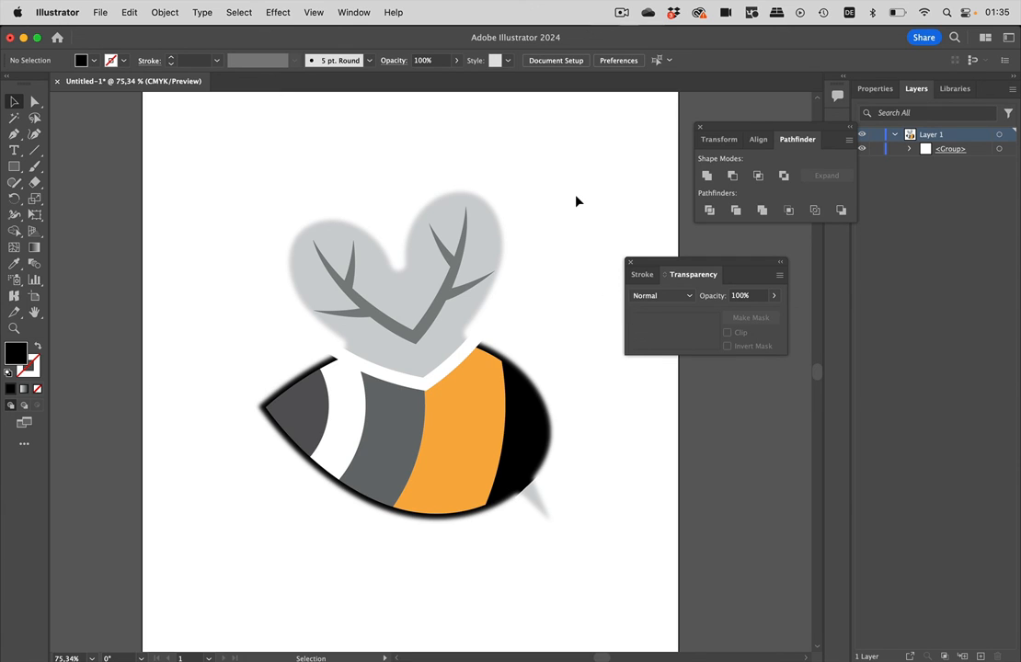